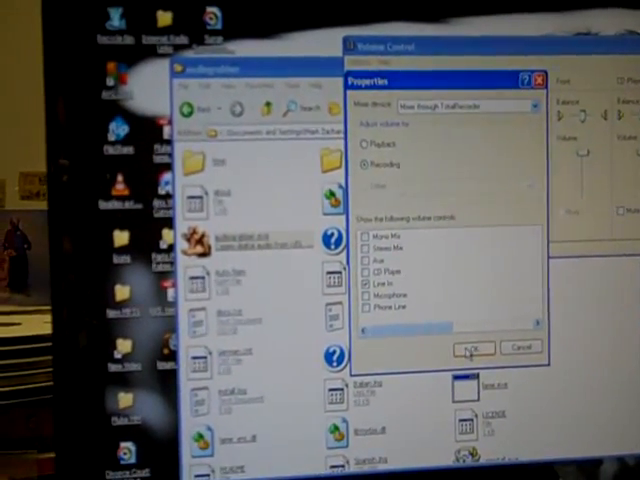
Step: Confirm the recording properties so the Line In control is shown
left_click(470, 348)
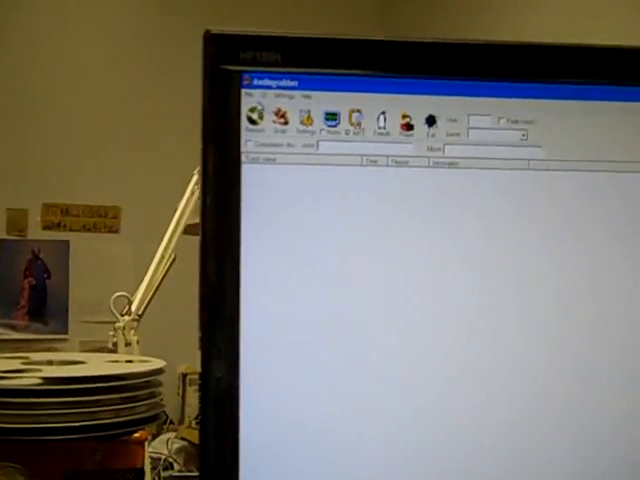
left_click(252, 102)
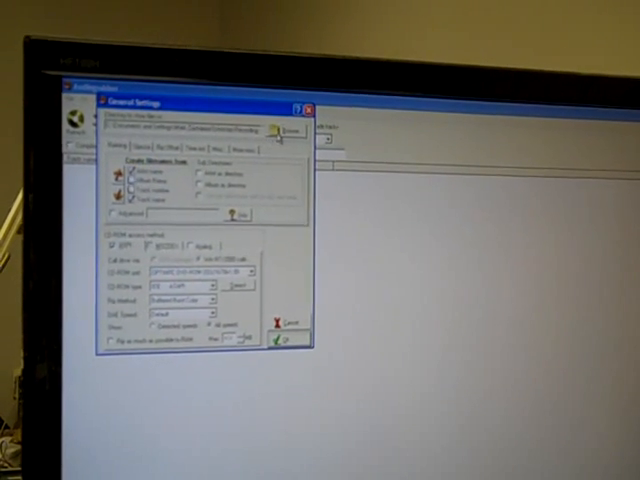
Step: Browse for the destination folder for grabbed audio in General Settings
left_click(285, 128)
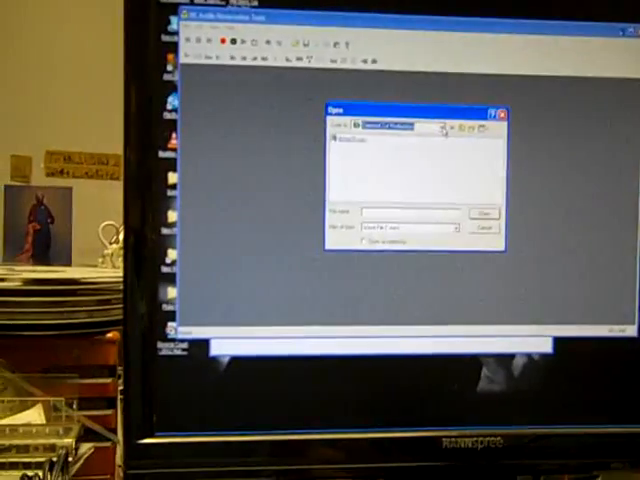
Step: Switch the Look in folder and open the long-named WAV recording
left_click(452, 127)
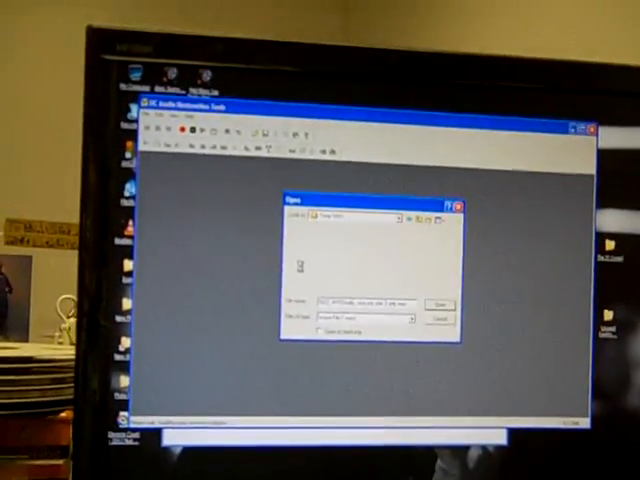
left_click(432, 302)
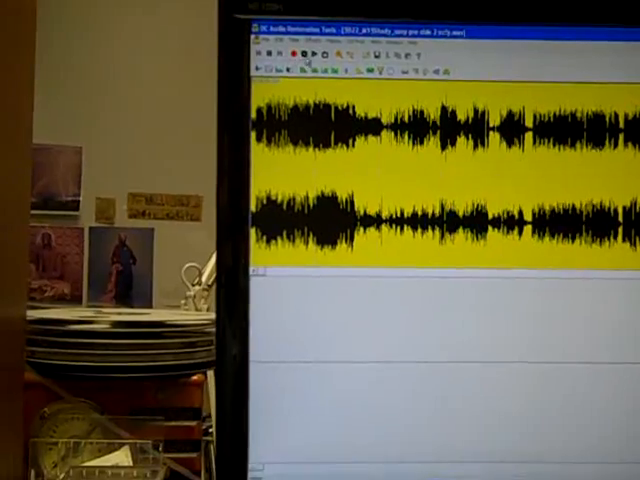
right_click(320, 130)
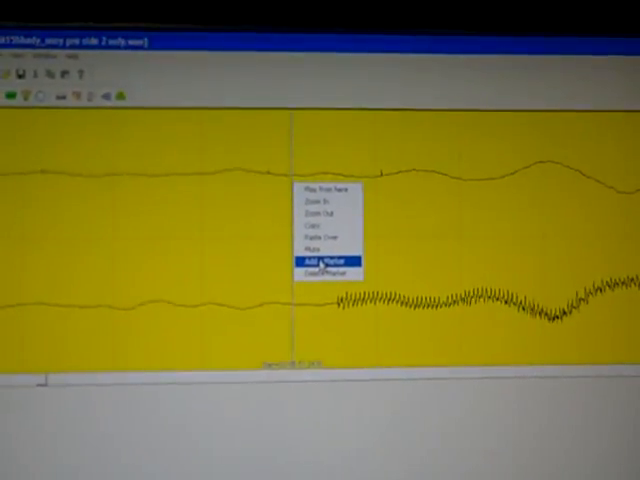
Step: Place a marker where the silence gives way to the louder sound
left_click(316, 261)
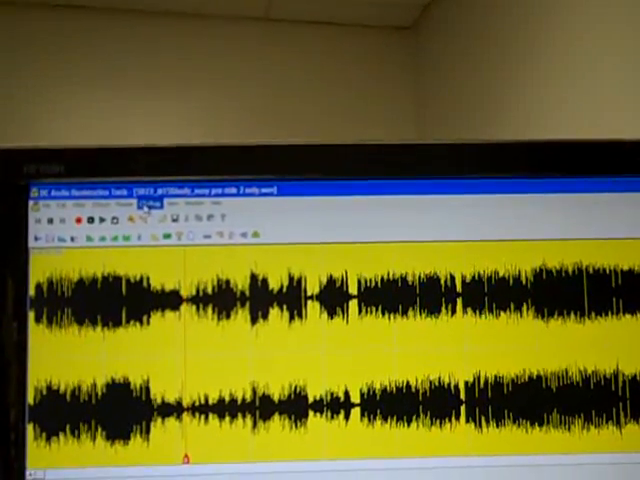
Step: Zoom out to a wider stretch of the waveform around the marker
left_click(130, 203)
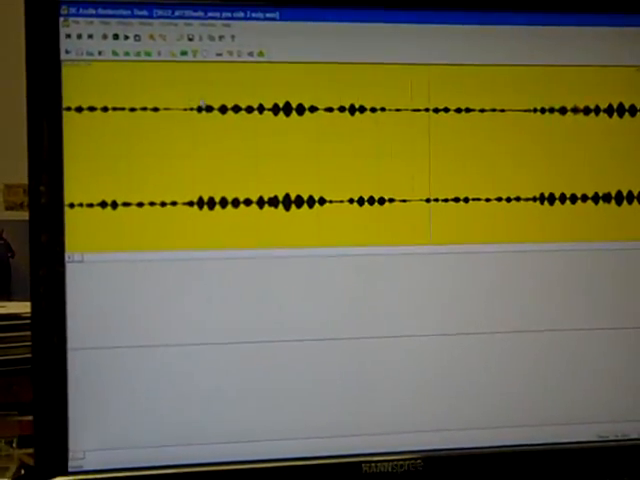
Step: Bring up the waveform context menu within the quiet, pulsing stretch
right_click(205, 110)
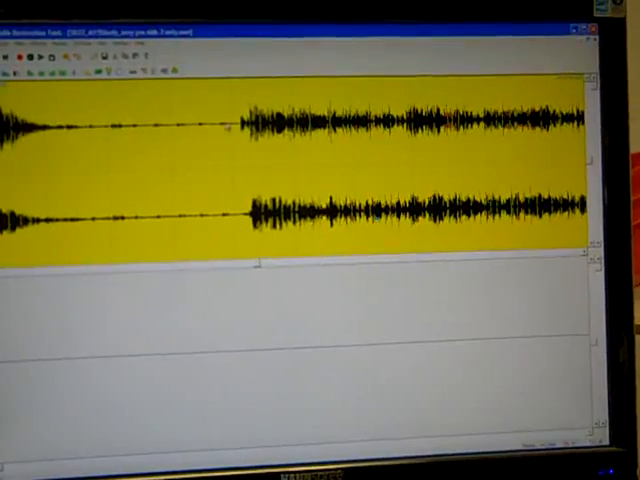
Step: Add a track marker in the silent gap before the loud music
right_click(275, 150)
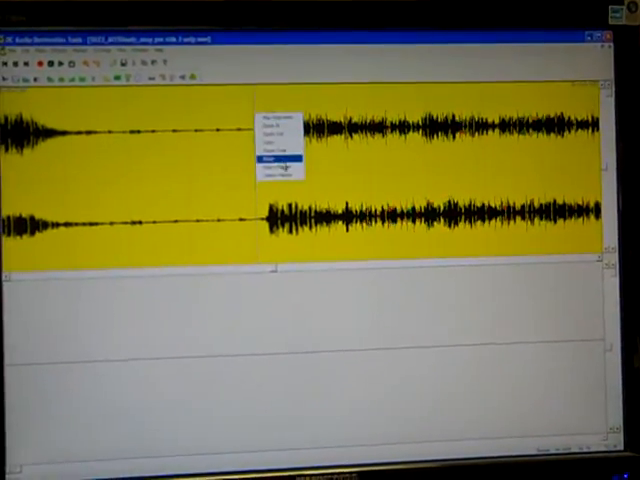
left_click(268, 162)
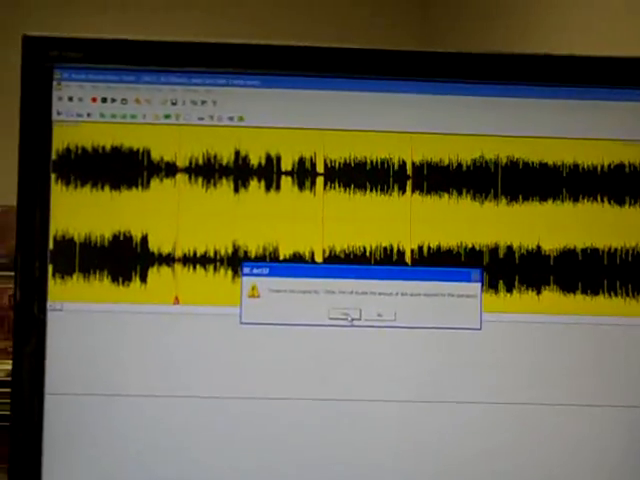
Step: Dismiss the DC Art warning dialog with OK
left_click(344, 315)
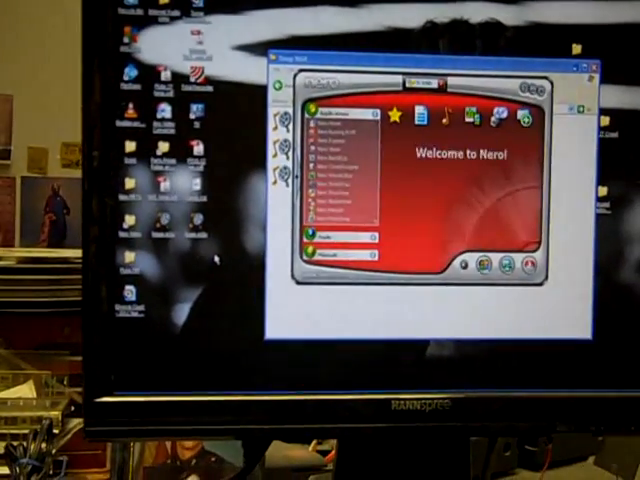
left_click(396, 111)
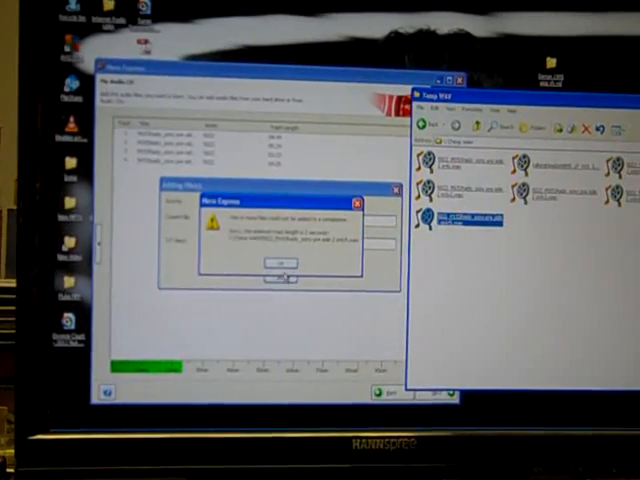
Step: Dismiss the too-short track warning and delete the short WAV file
left_click(270, 263)
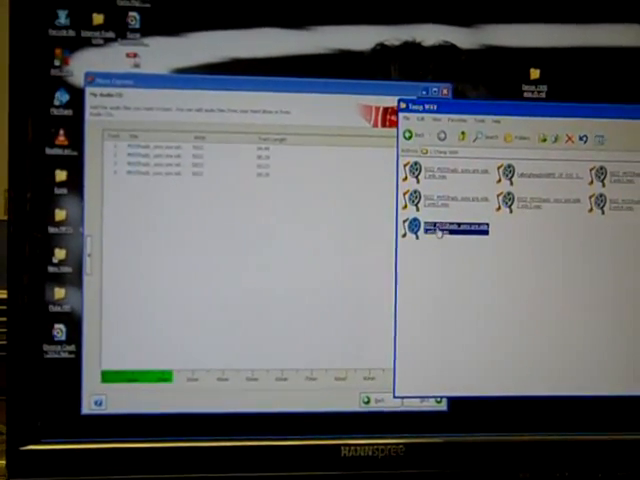
right_click(455, 229)
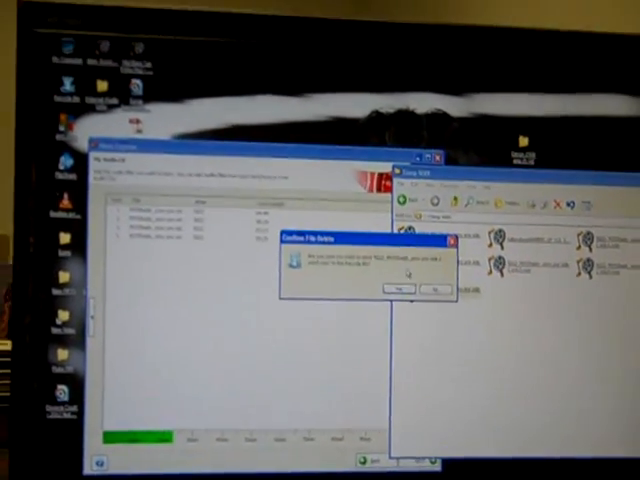
left_click(398, 289)
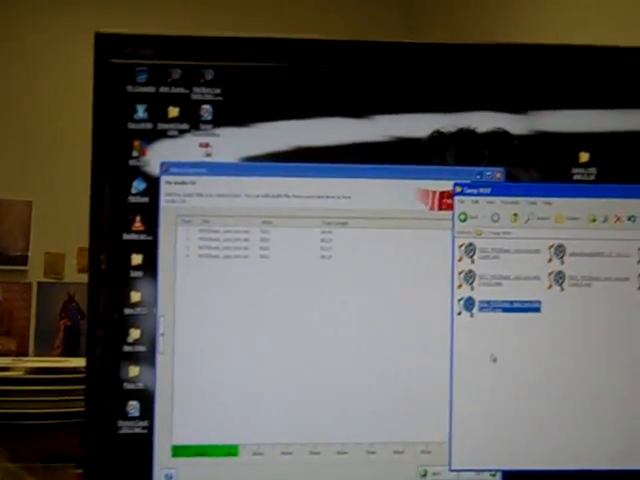